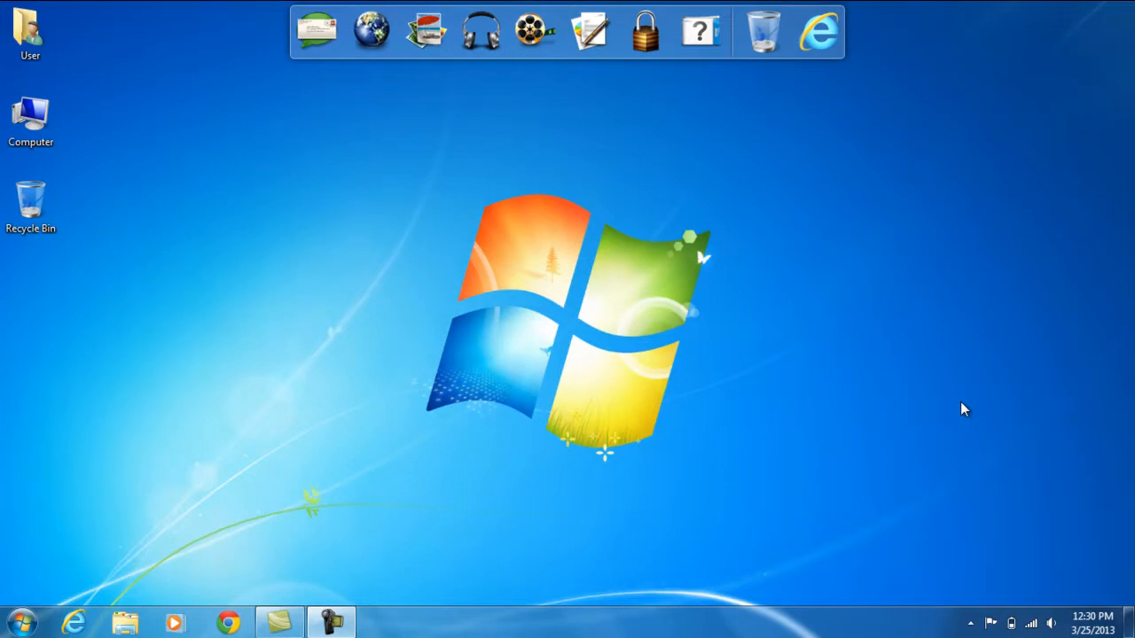
mouse_move(958, 410)
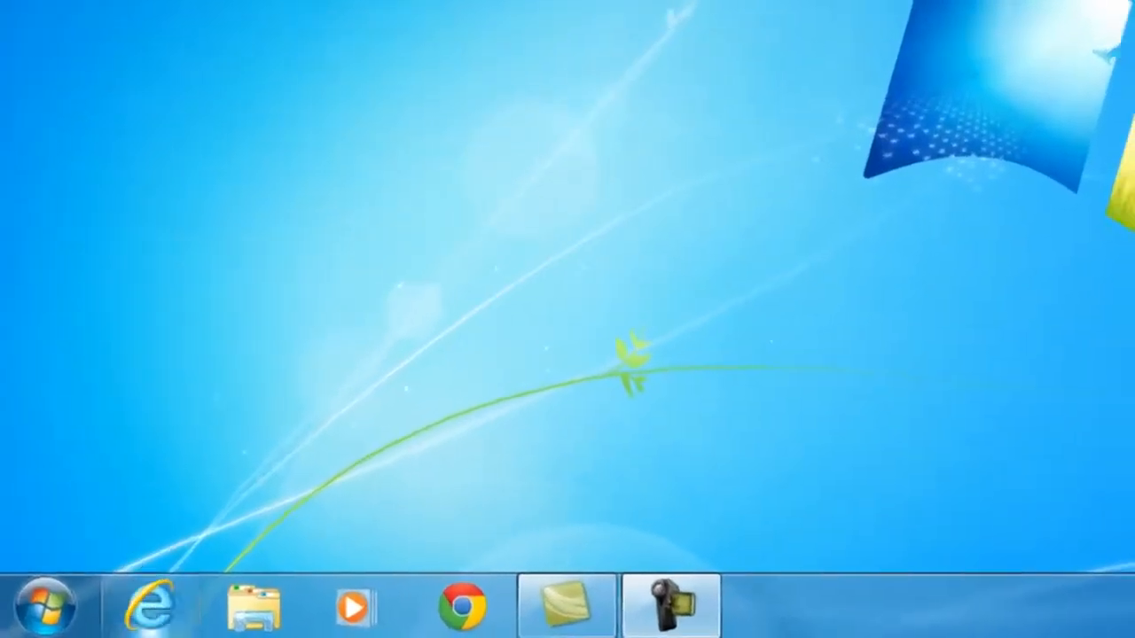
- Browse microsoft.com through Downloads to the Security & utilities page
click(150, 604)
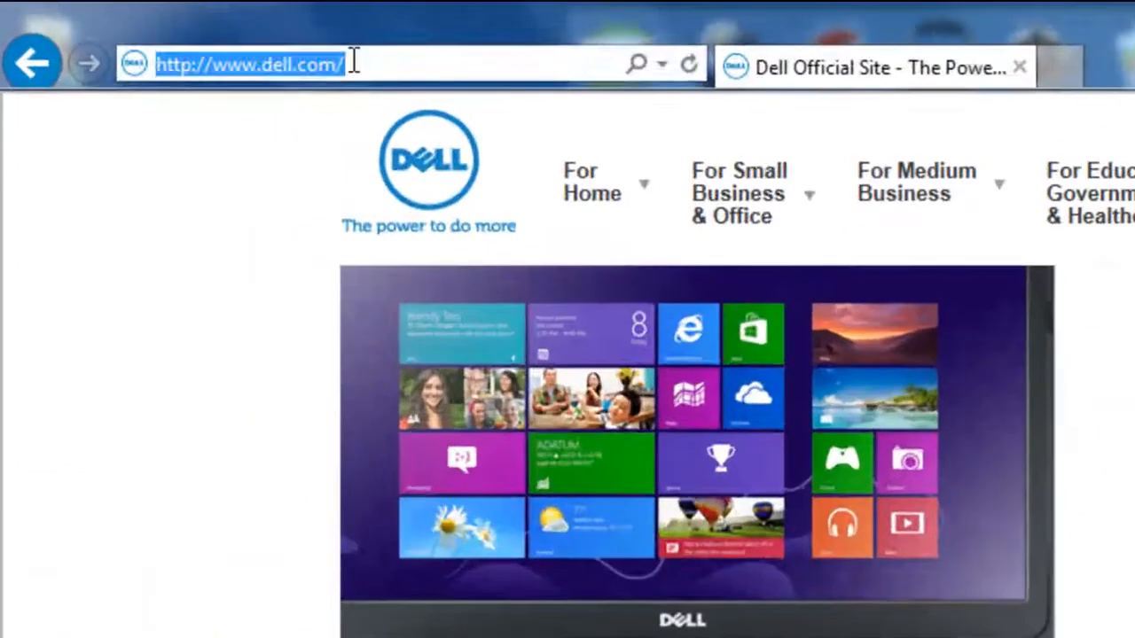
text(microsoft.com)
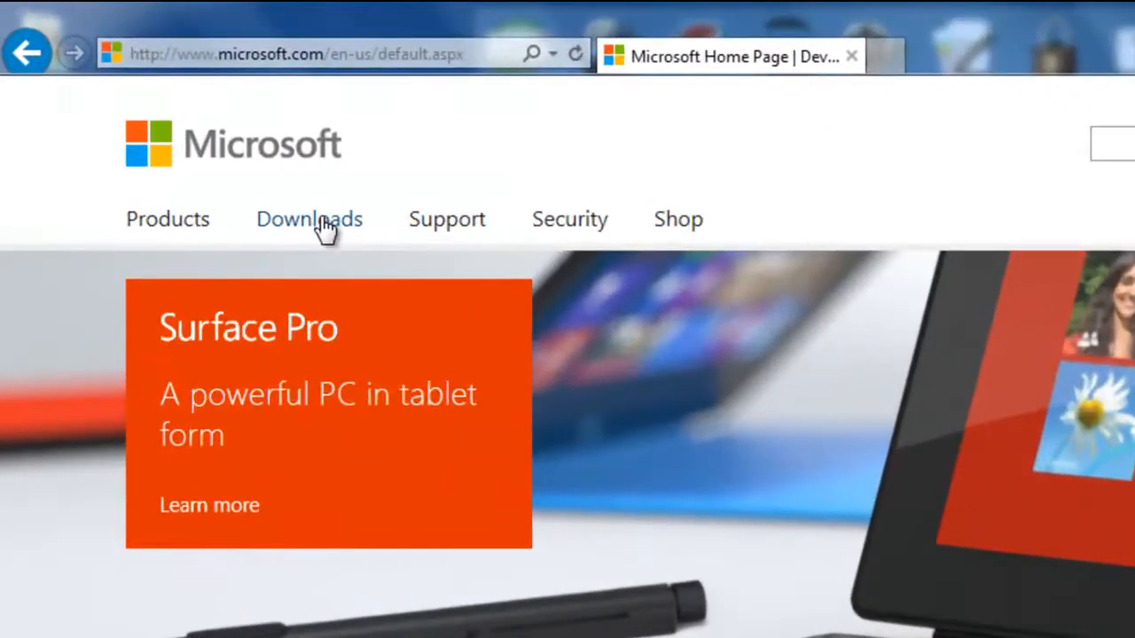
click(309, 219)
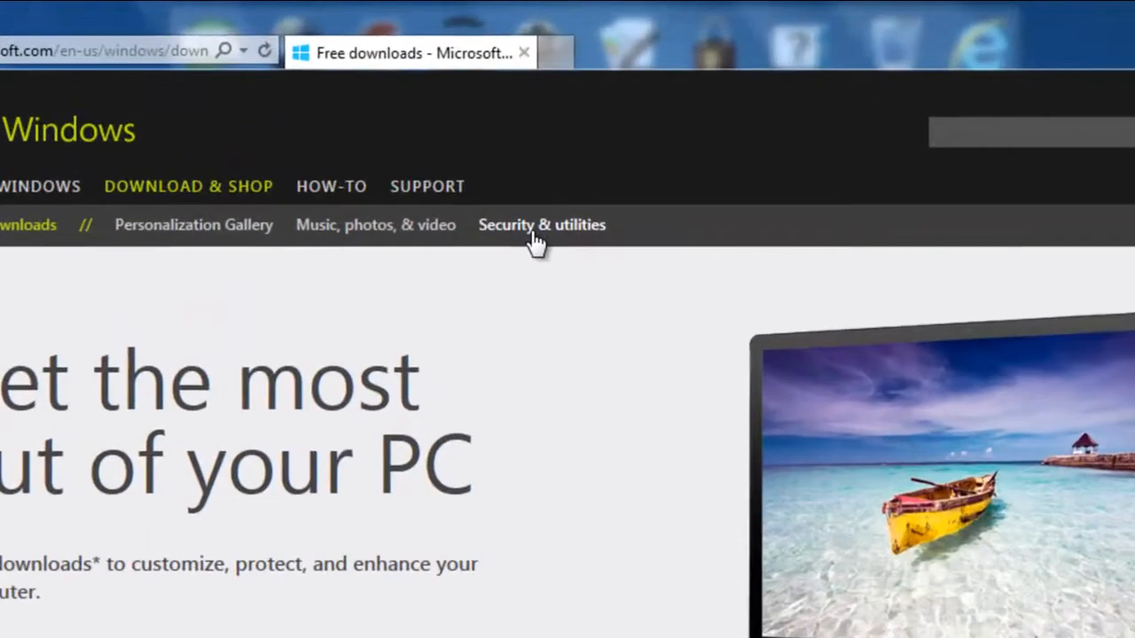
click(542, 224)
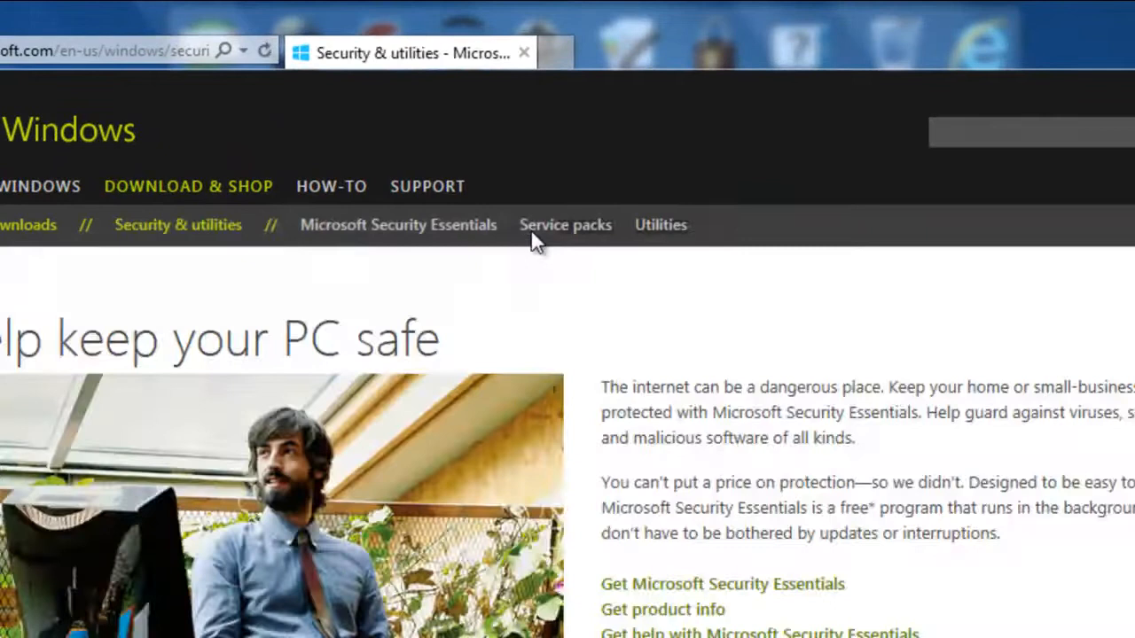
scroll(down, 3)
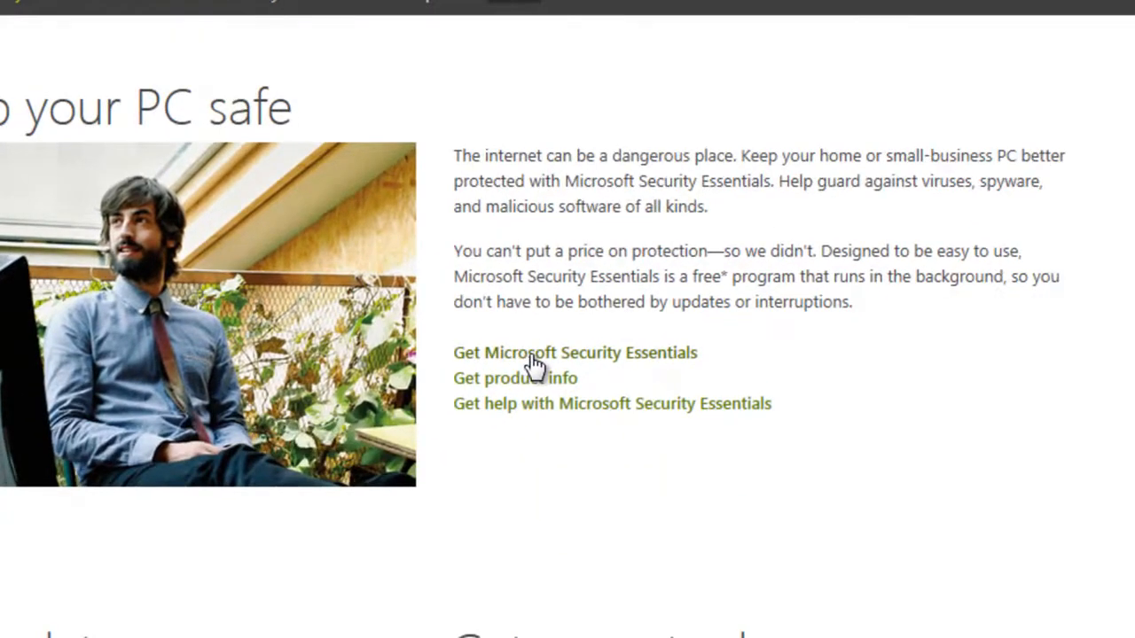
- Start downloading Microsoft Security Essentials with the Save as option
click(574, 352)
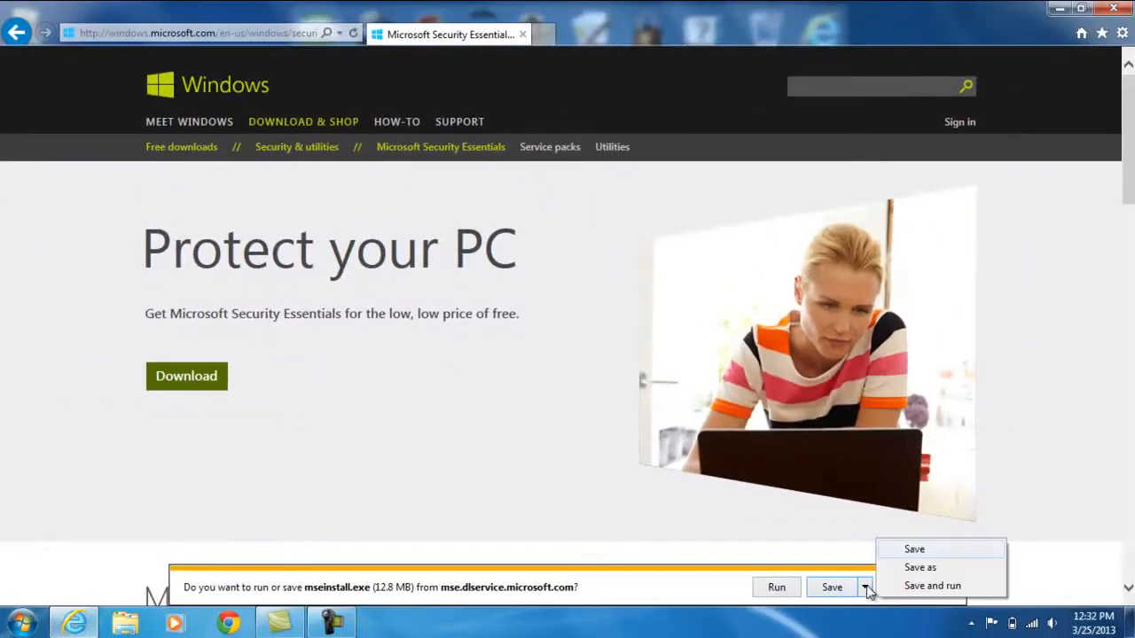
click(919, 567)
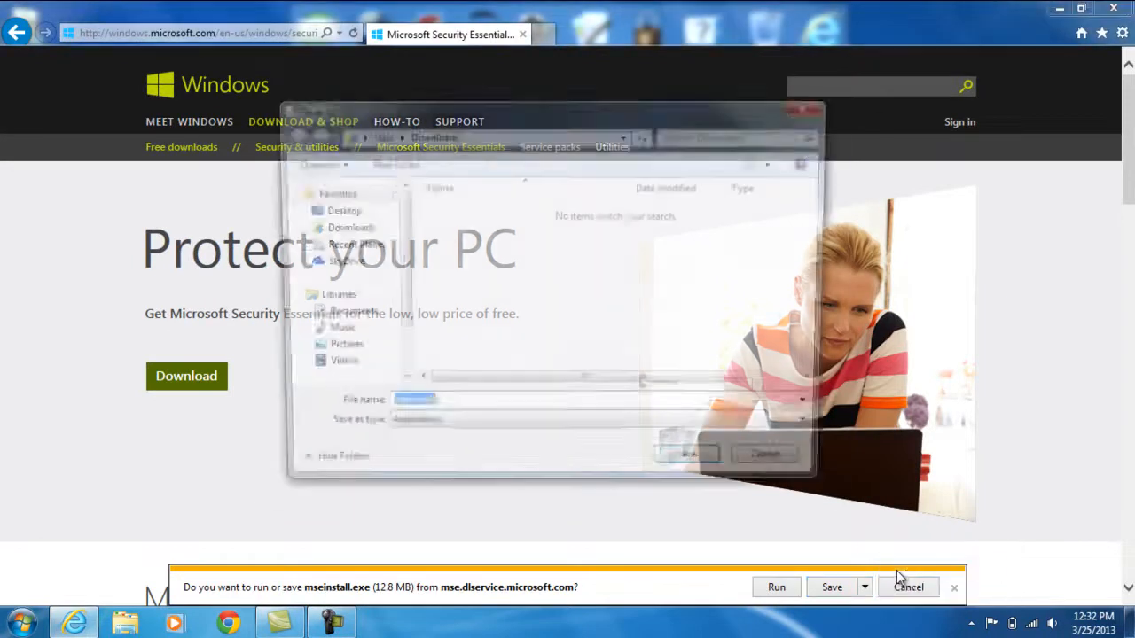
click(832, 587)
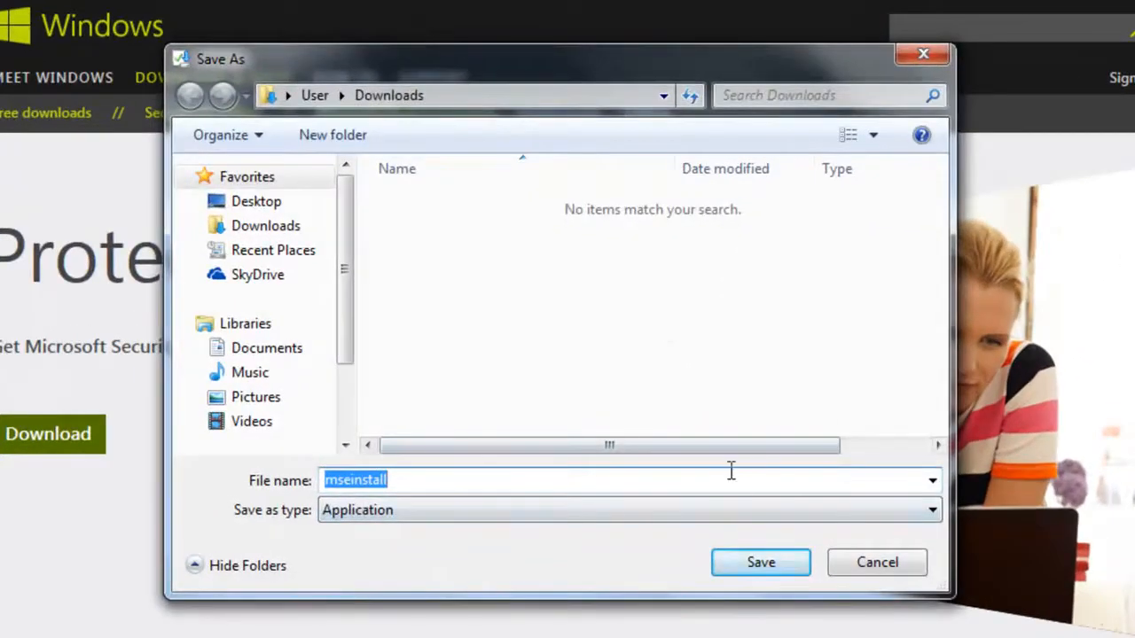
- Save the installer into the Downloads folder and run it
click(760, 562)
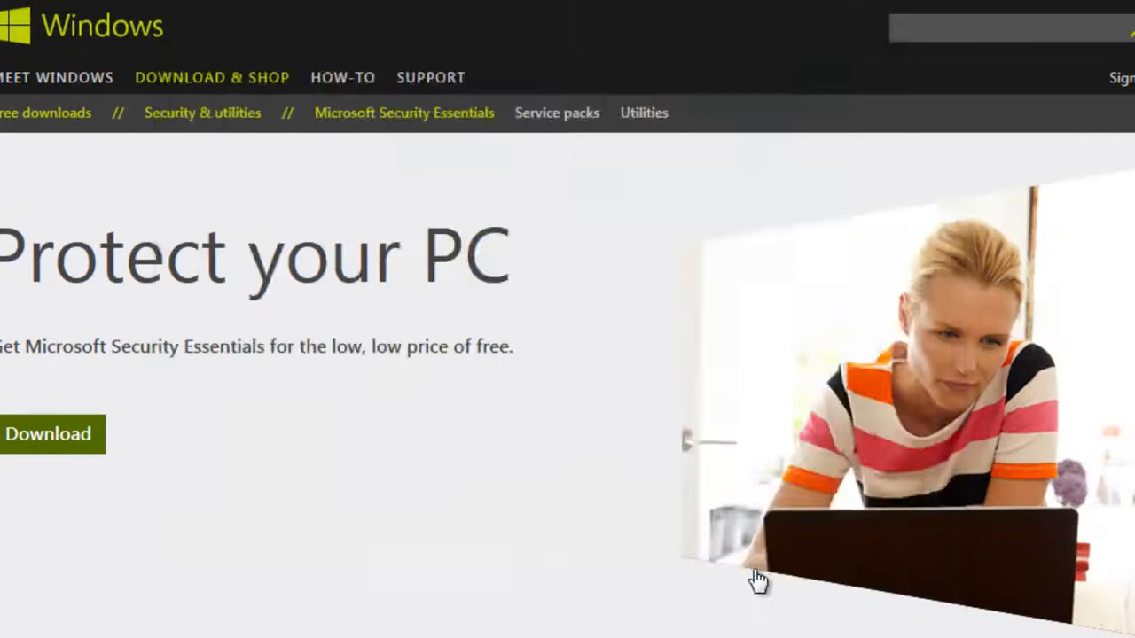
click(48, 434)
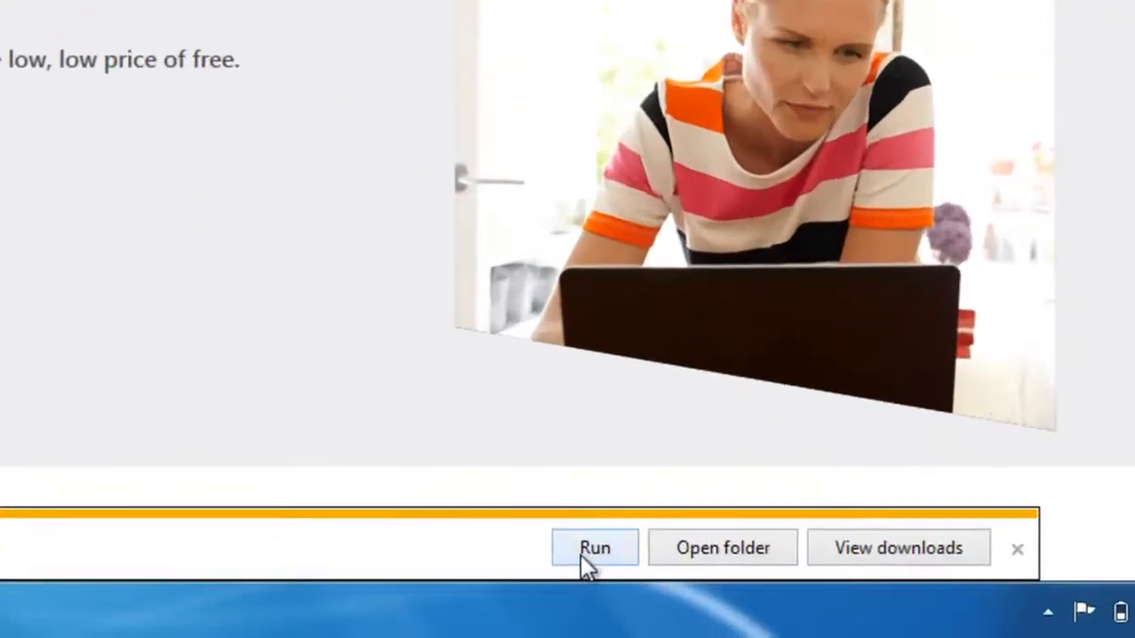
click(594, 547)
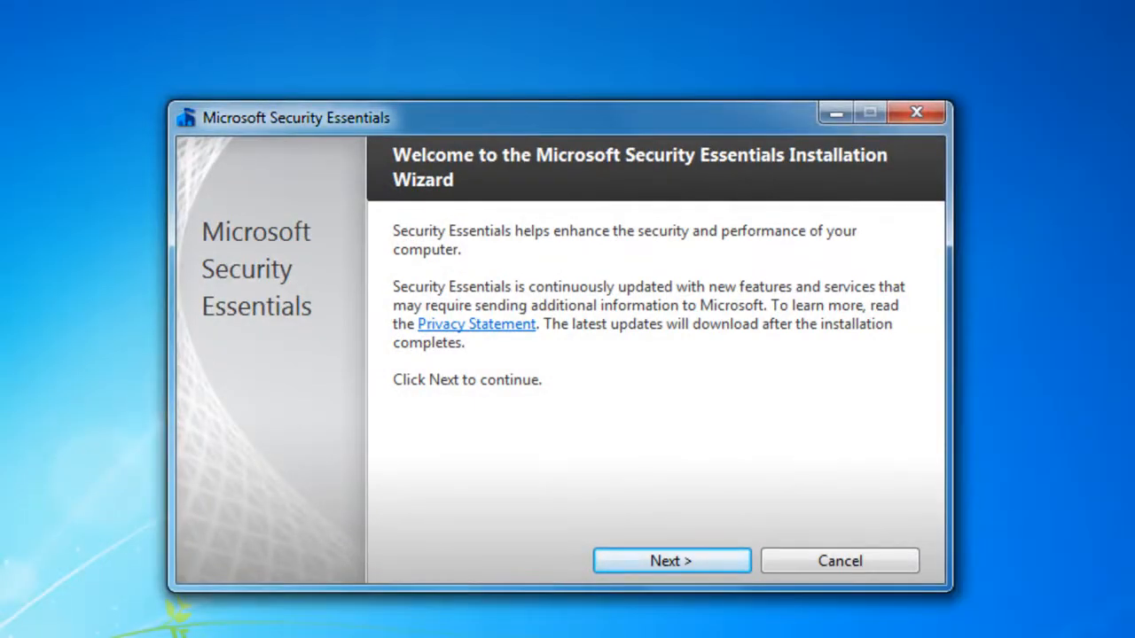
mouse_move(663, 467)
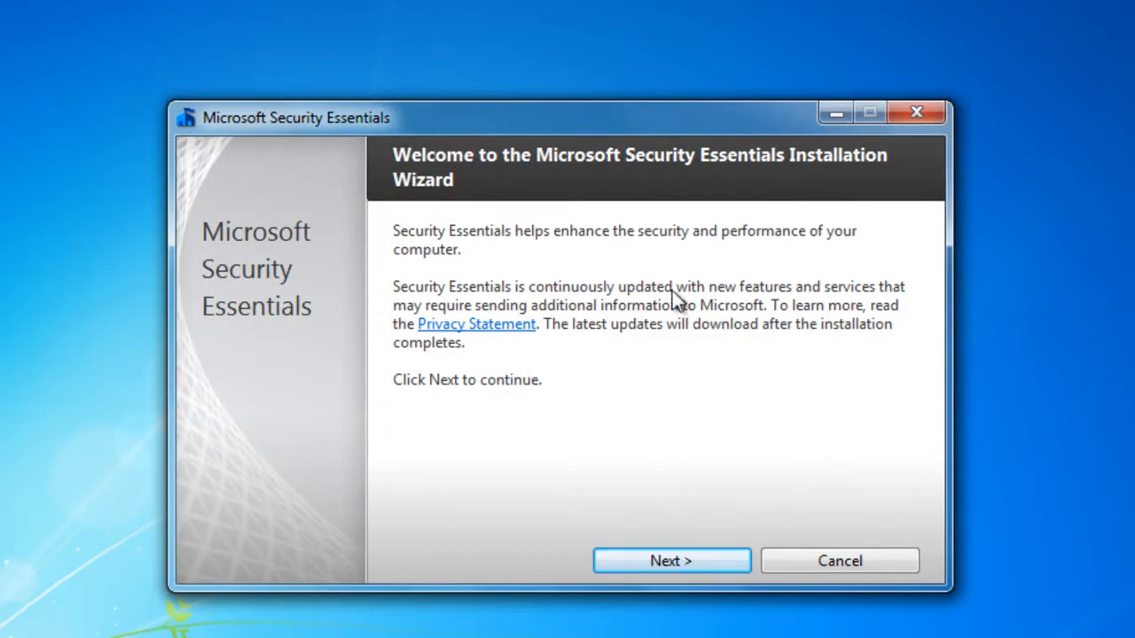
mouse_move(680, 406)
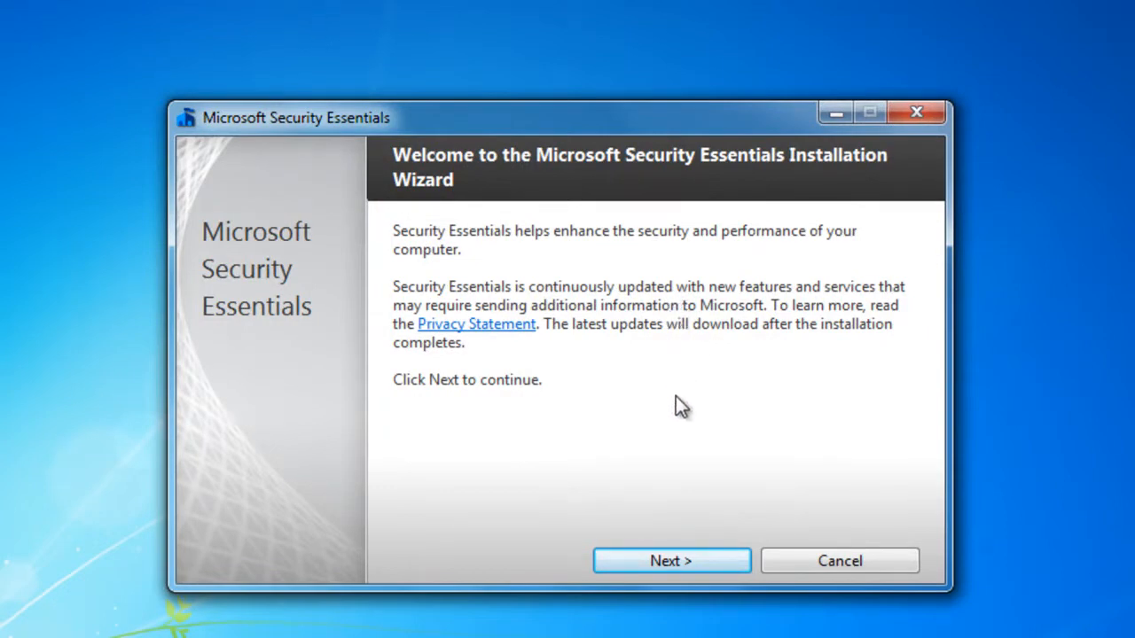
- Accept the license terms and decline the Customer Experience Improvement Program
click(670, 560)
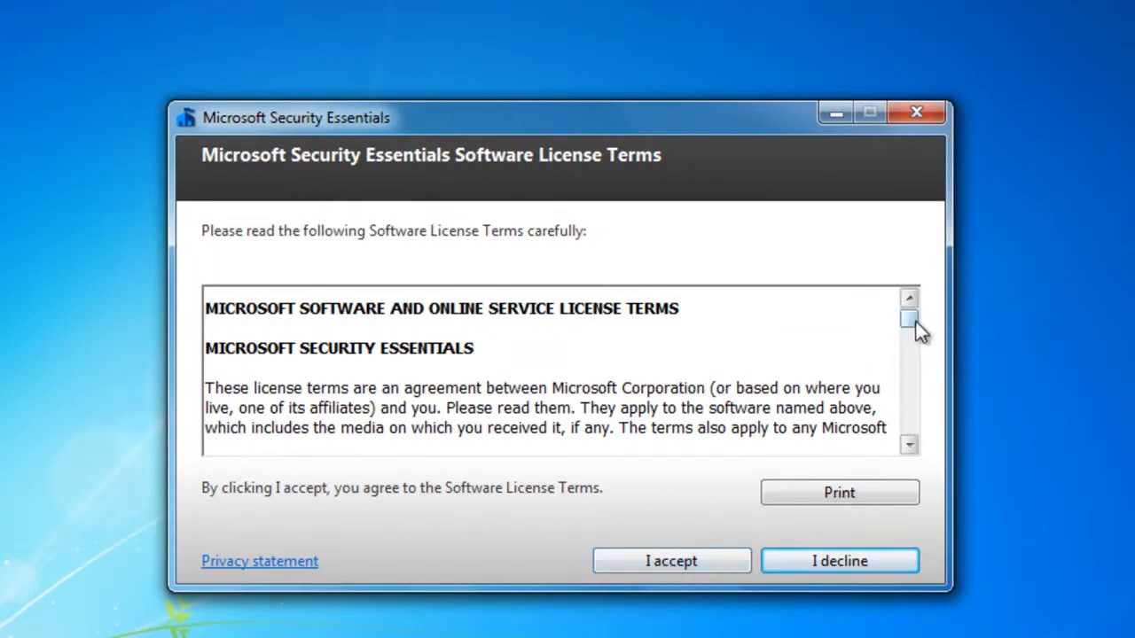
scroll(down, 3)
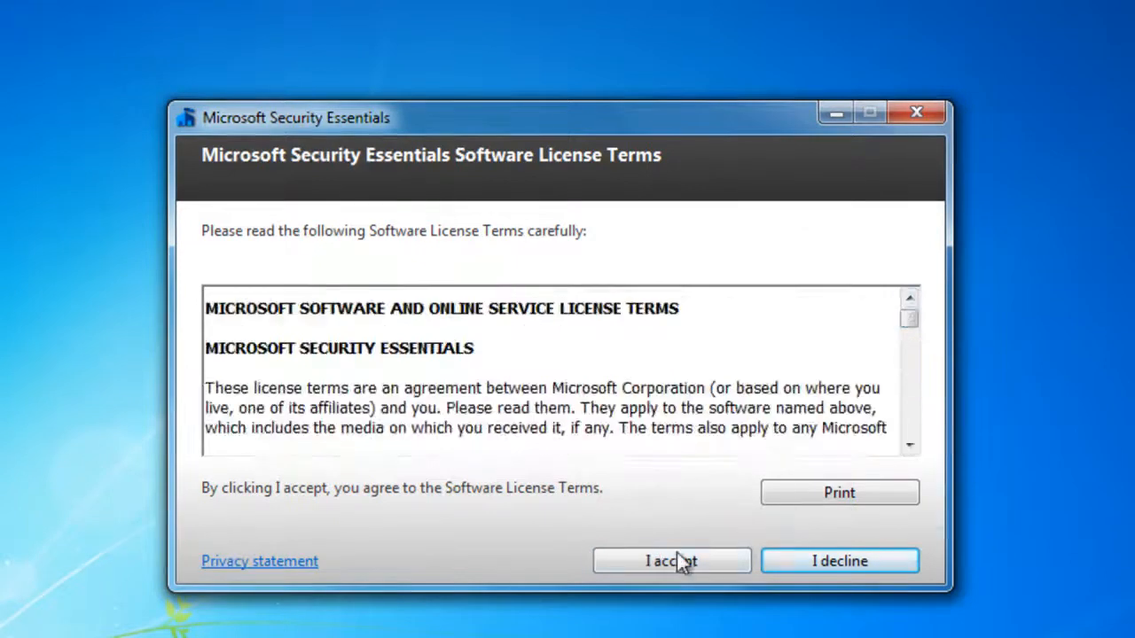
click(671, 560)
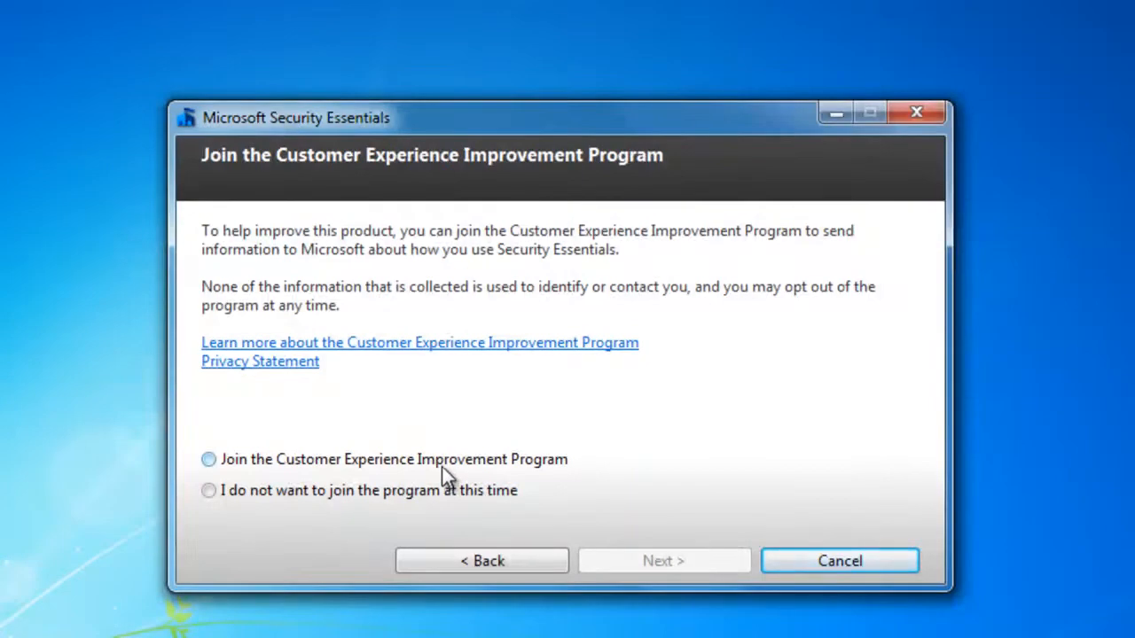
click(208, 490)
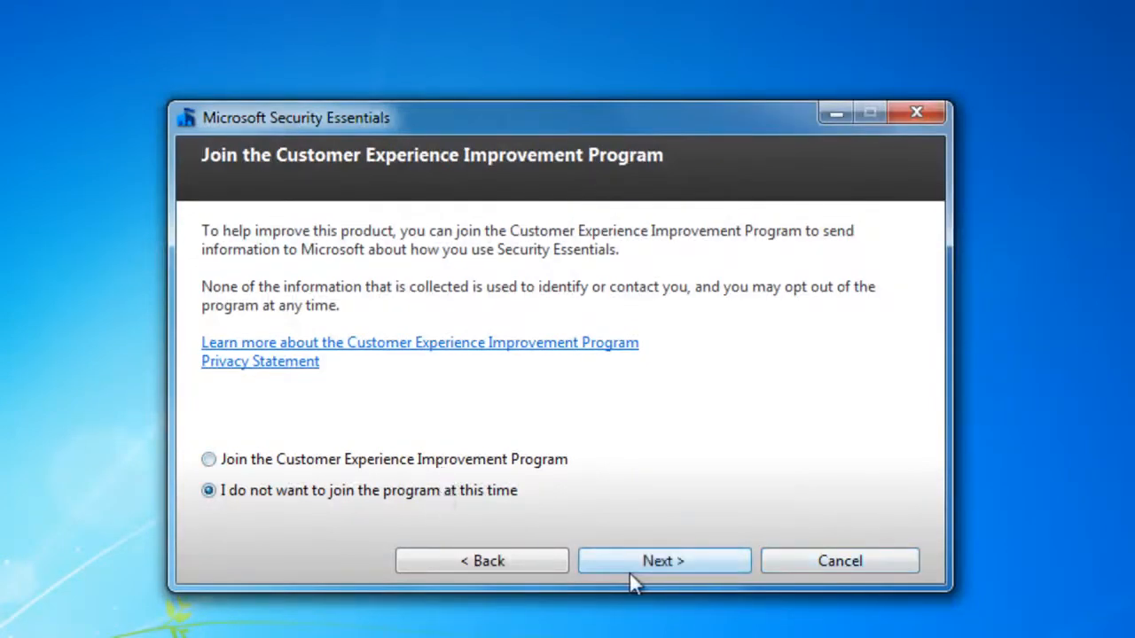
click(663, 560)
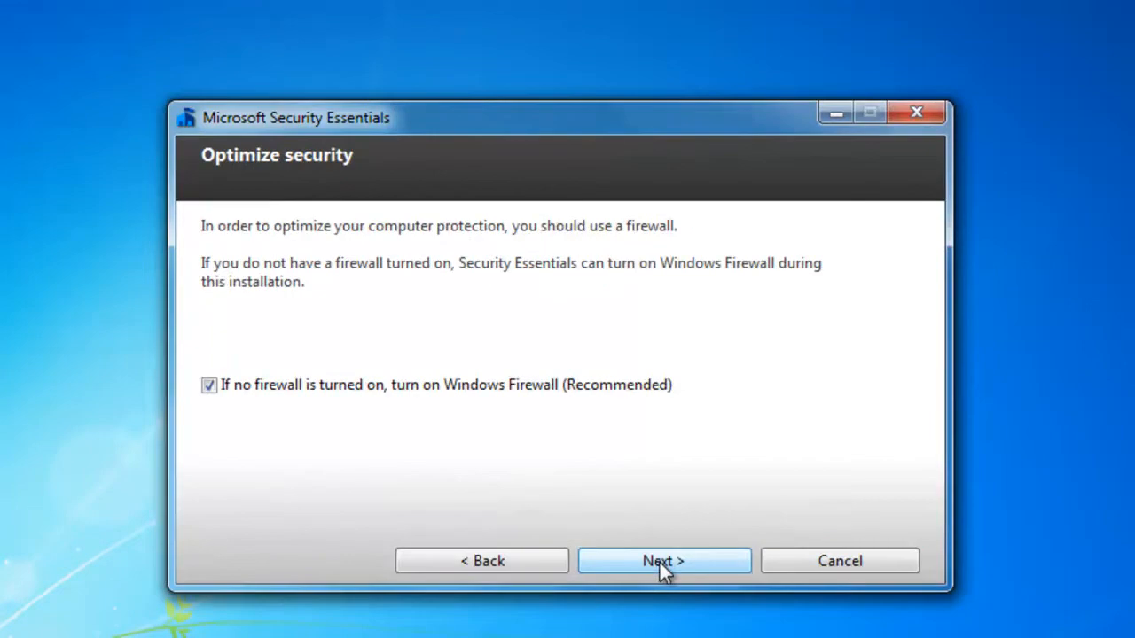
mouse_move(479, 443)
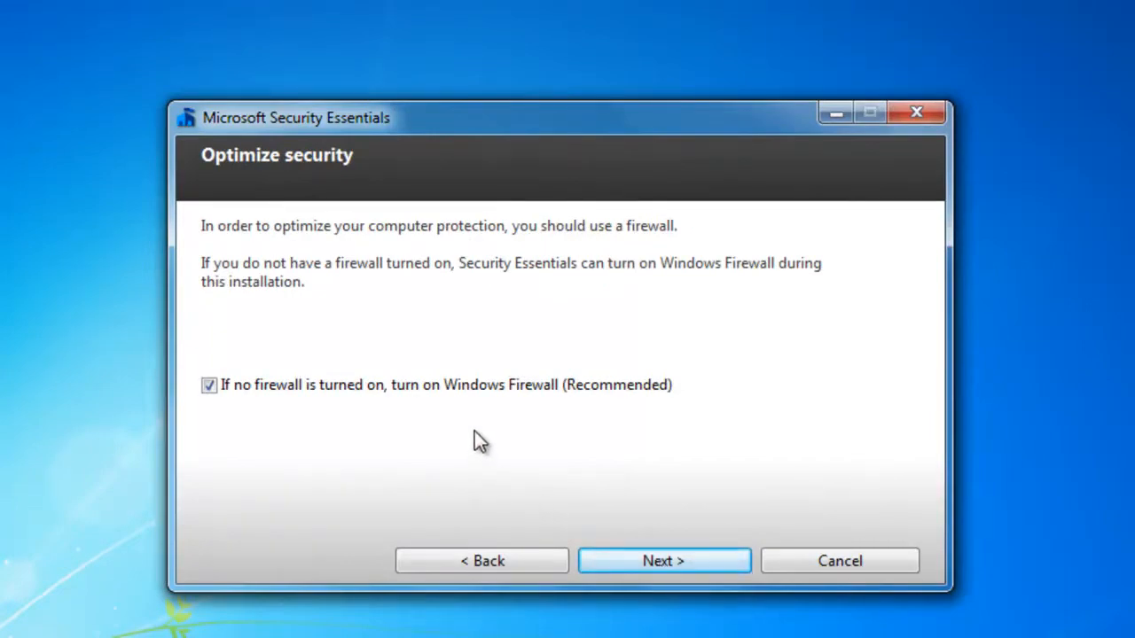
mouse_move(545, 474)
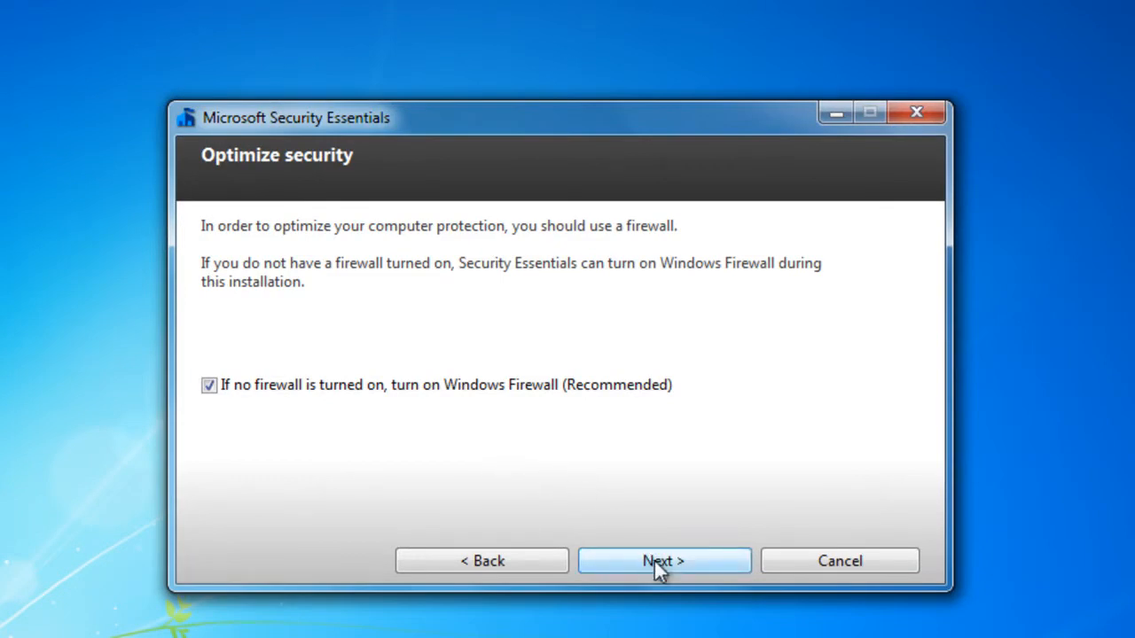
- Keep the firewall option, install, and finish with the scan option checked
click(664, 560)
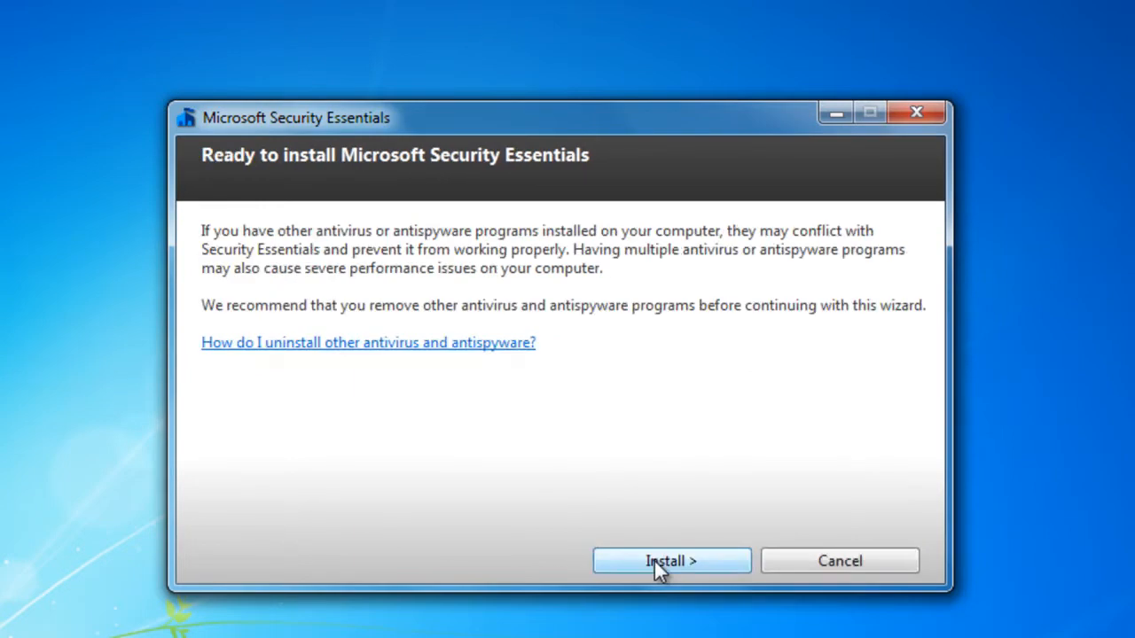
click(671, 560)
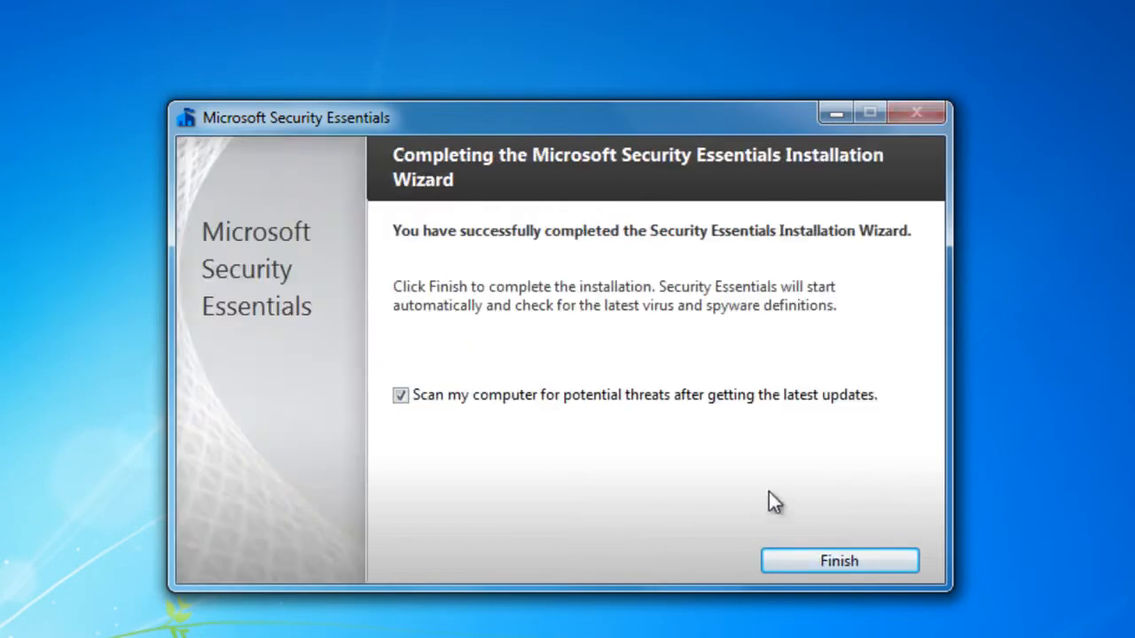
click(838, 560)
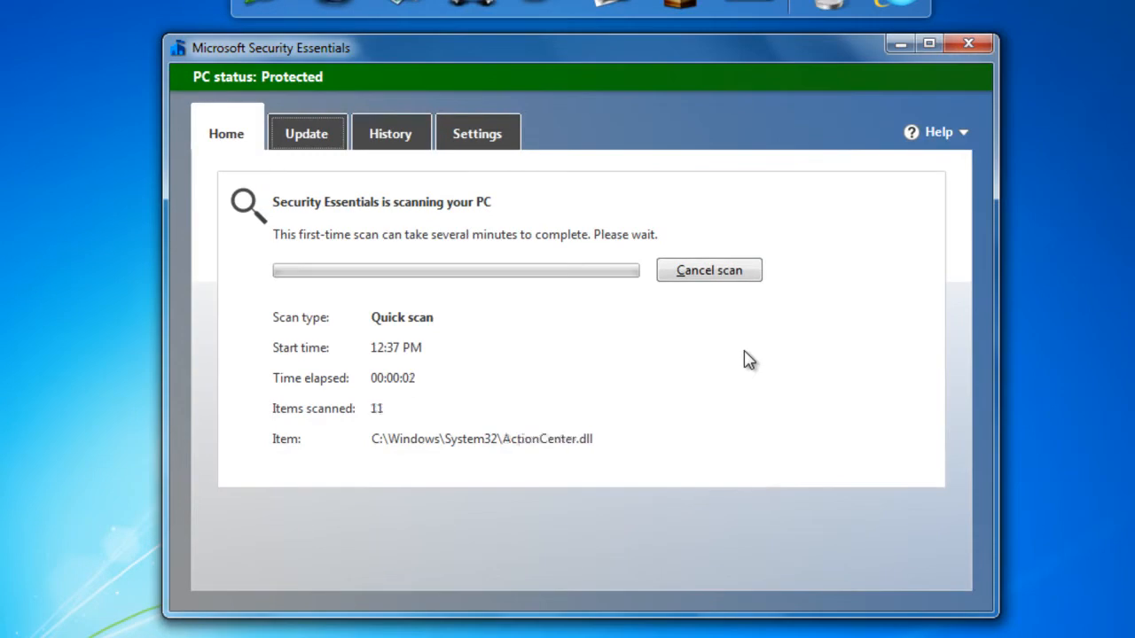
mouse_move(585, 321)
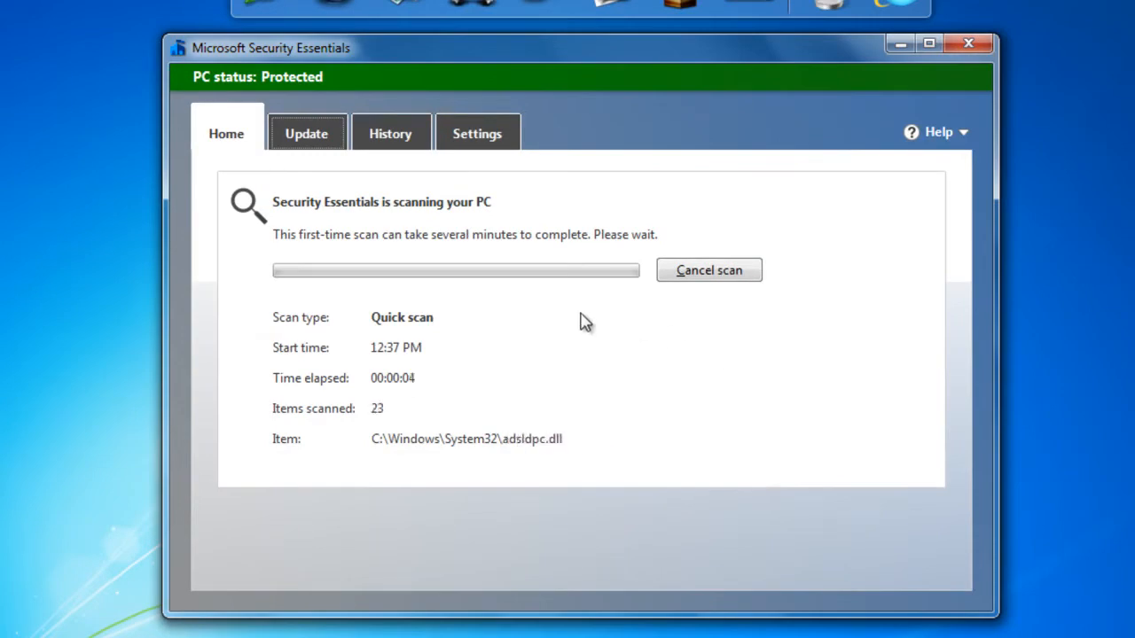
- Switch to the Settings tab while the first quick scan runs
click(477, 133)
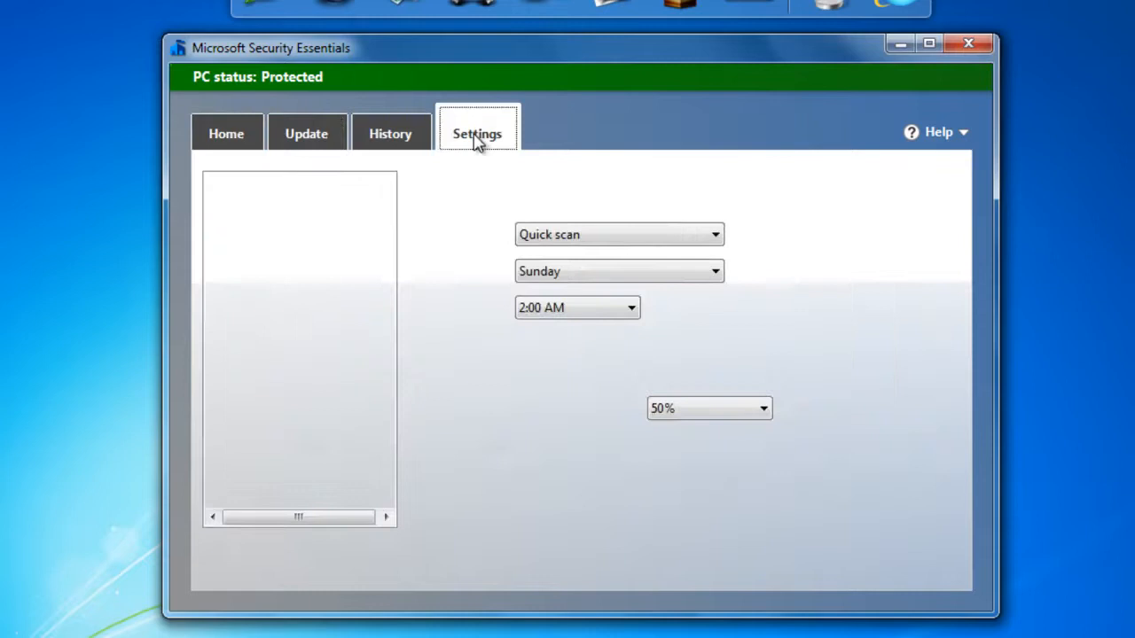
- Show the Sunday 2:00 AM scheduled quick scan settings, then close Security Essentials
click(477, 133)
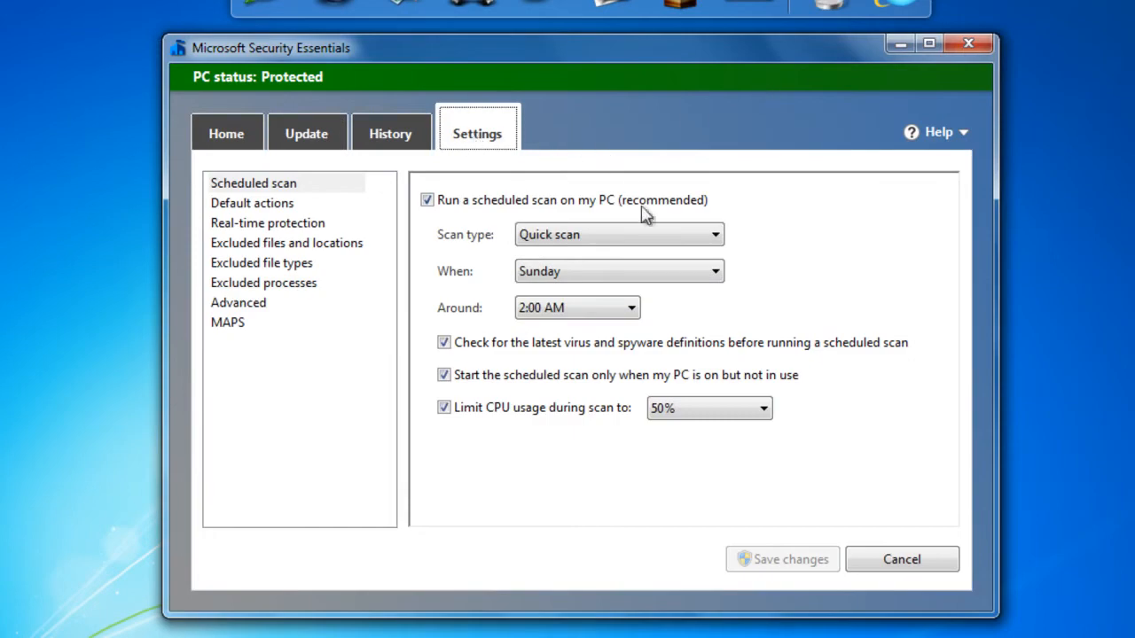
mouse_move(514, 213)
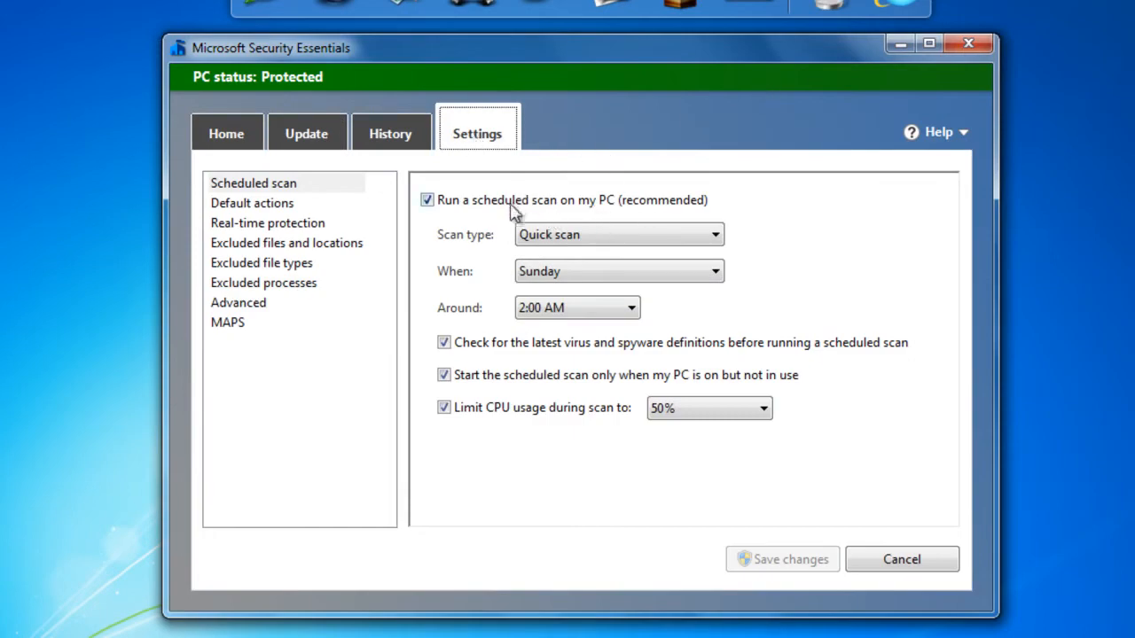
mouse_move(662, 309)
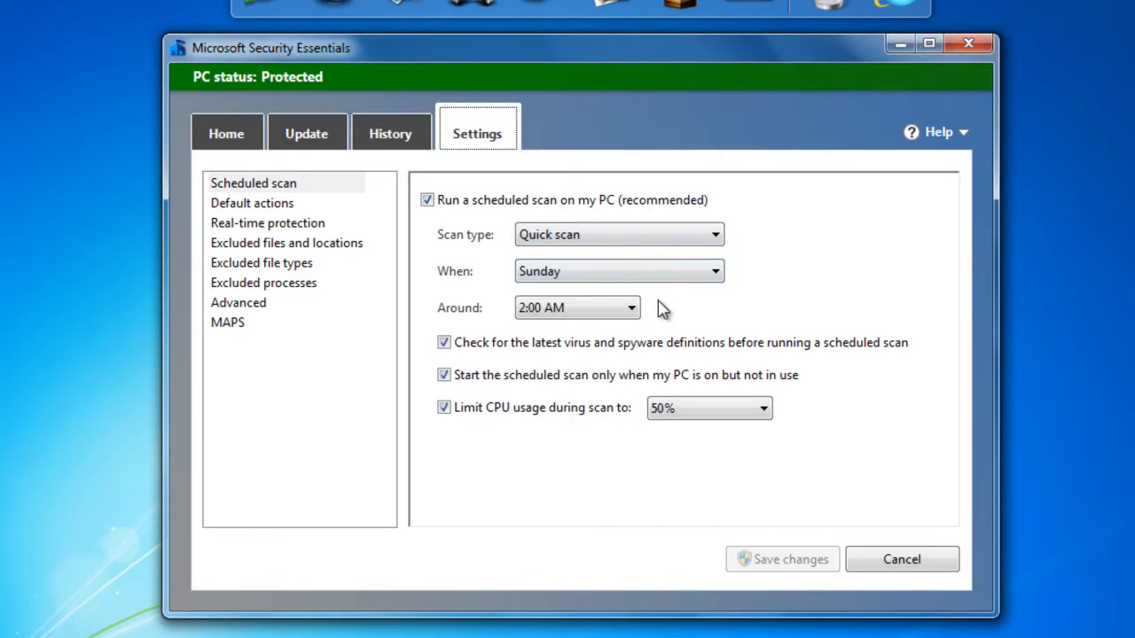
mouse_move(955, 64)
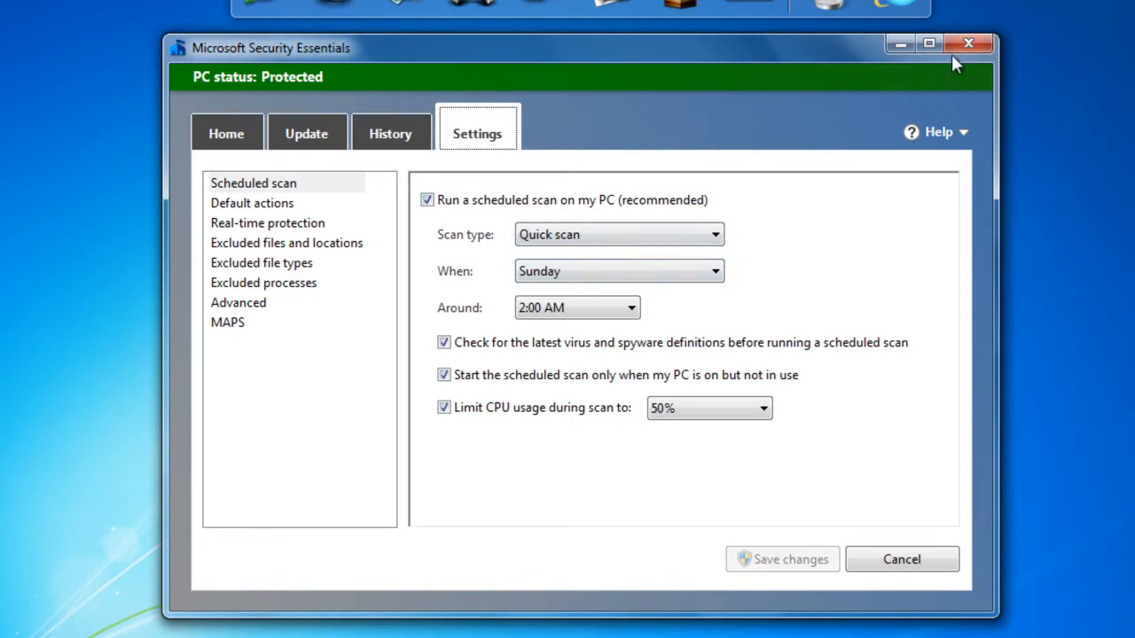
click(968, 43)
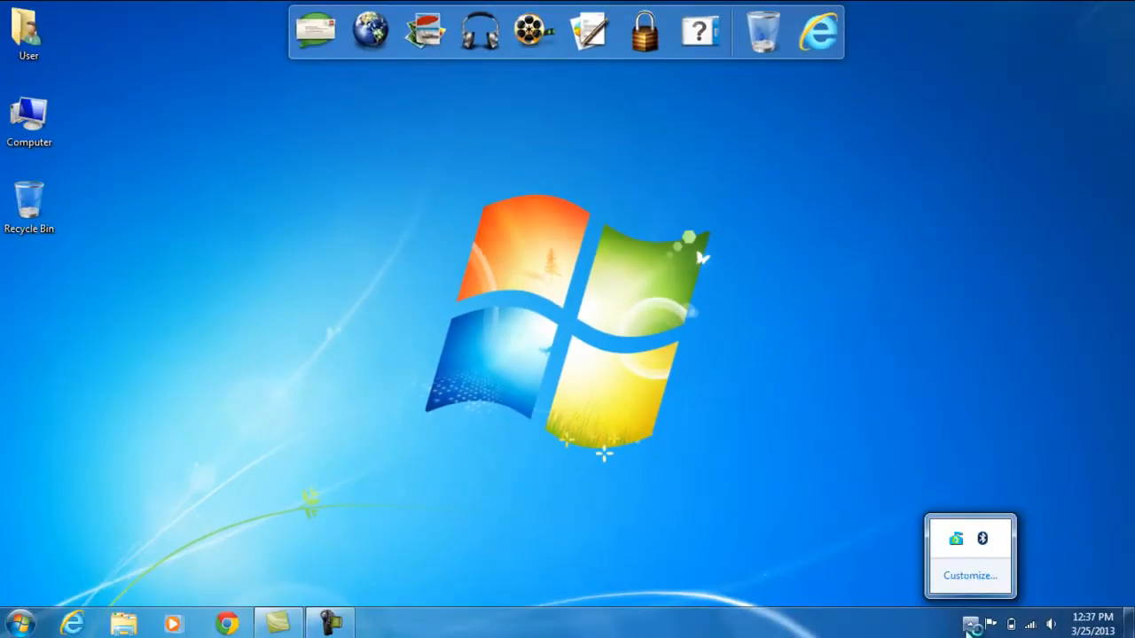